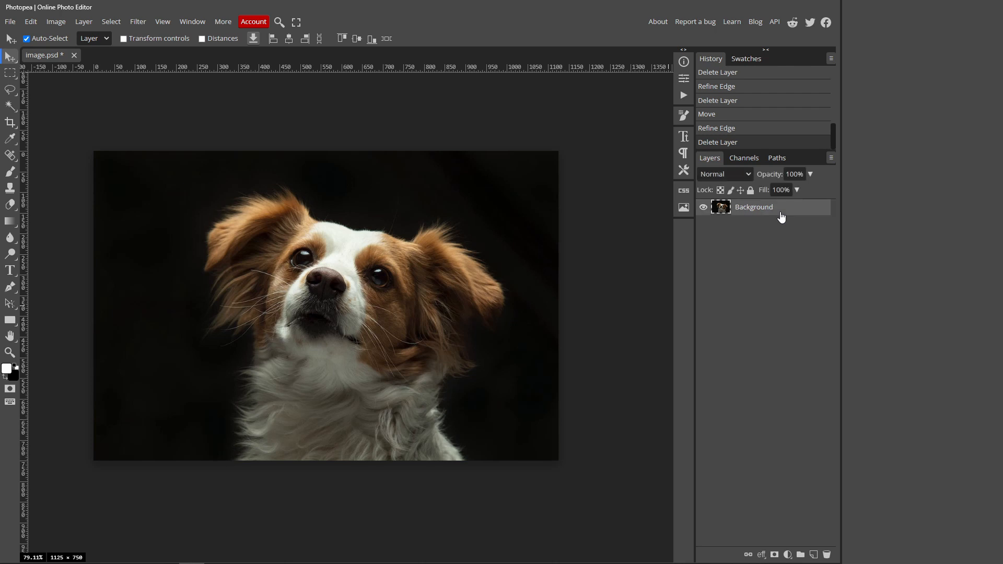
- Launch Magic Cut from the Select menu on the dog photo
click(109, 21)
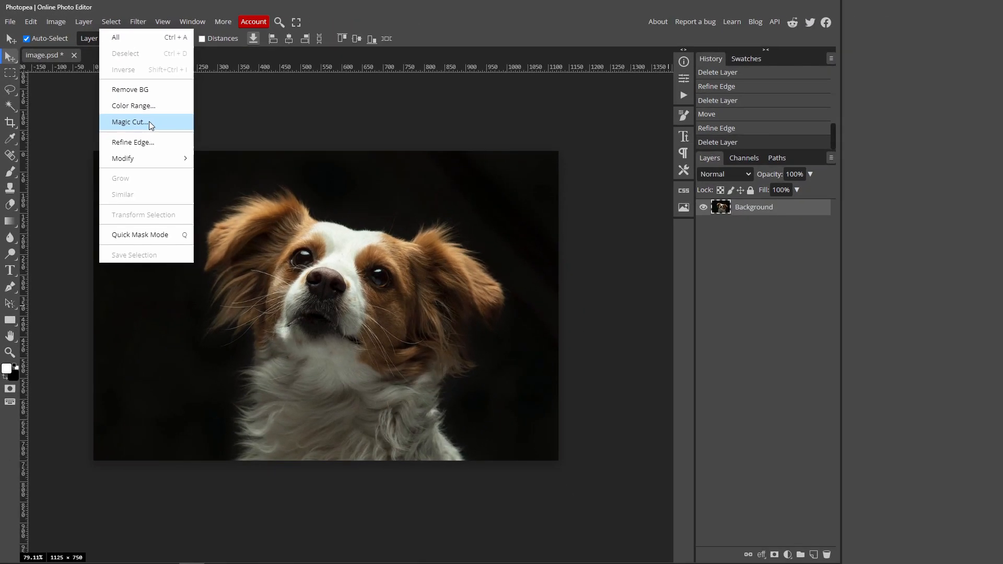
mouse_move(87, 204)
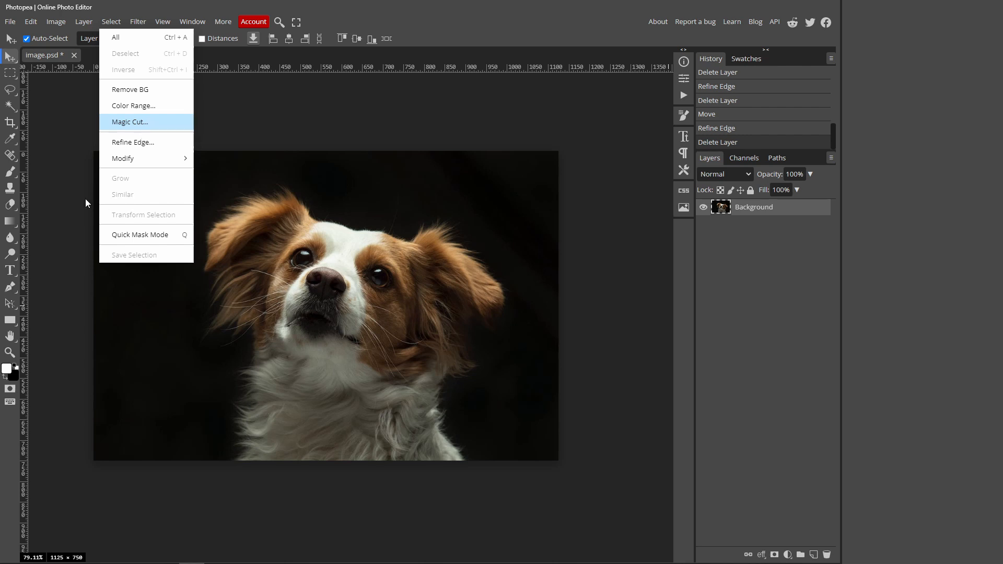
click(129, 121)
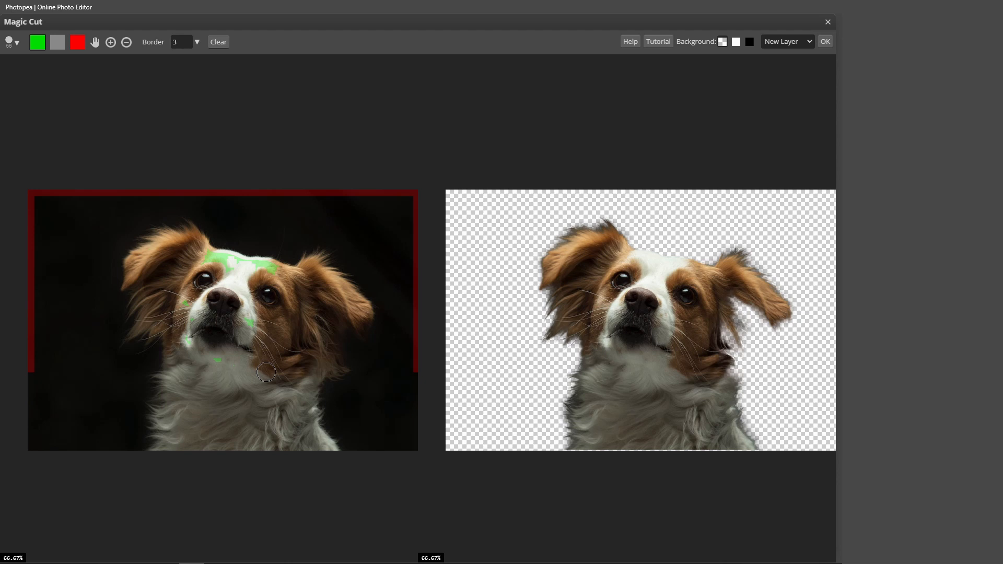
mouse_move(795, 325)
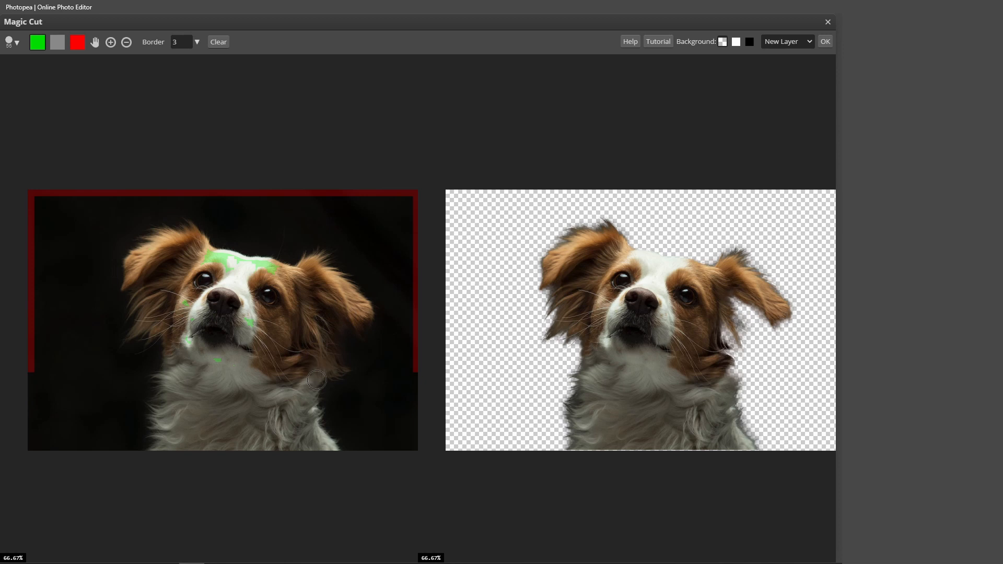
mouse_move(329, 358)
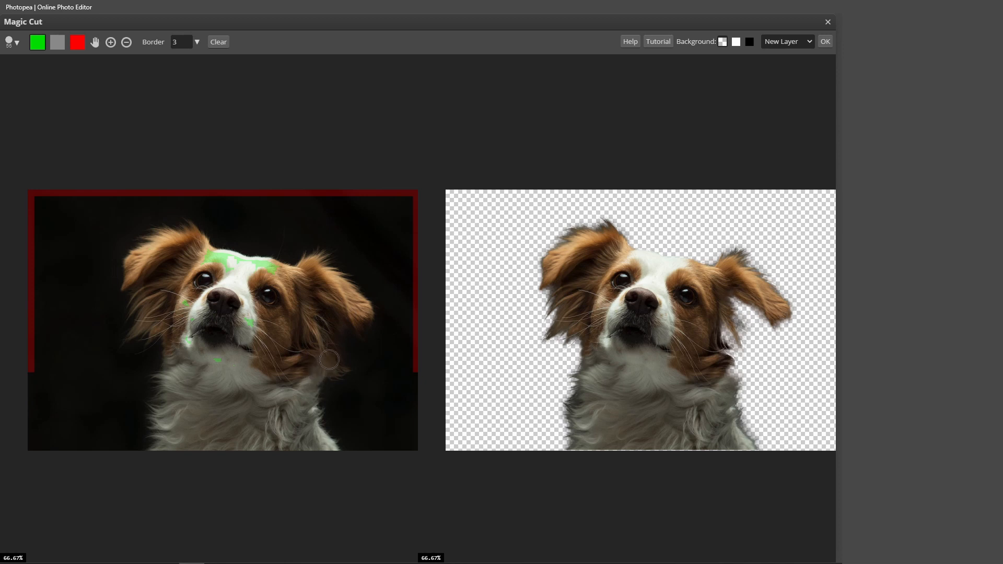
mouse_move(743, 297)
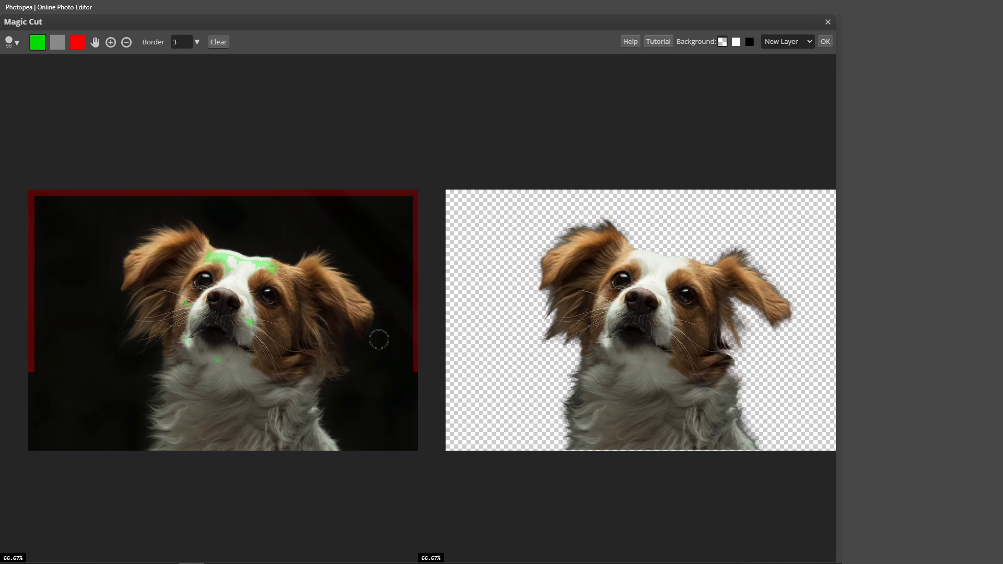
mouse_move(280, 357)
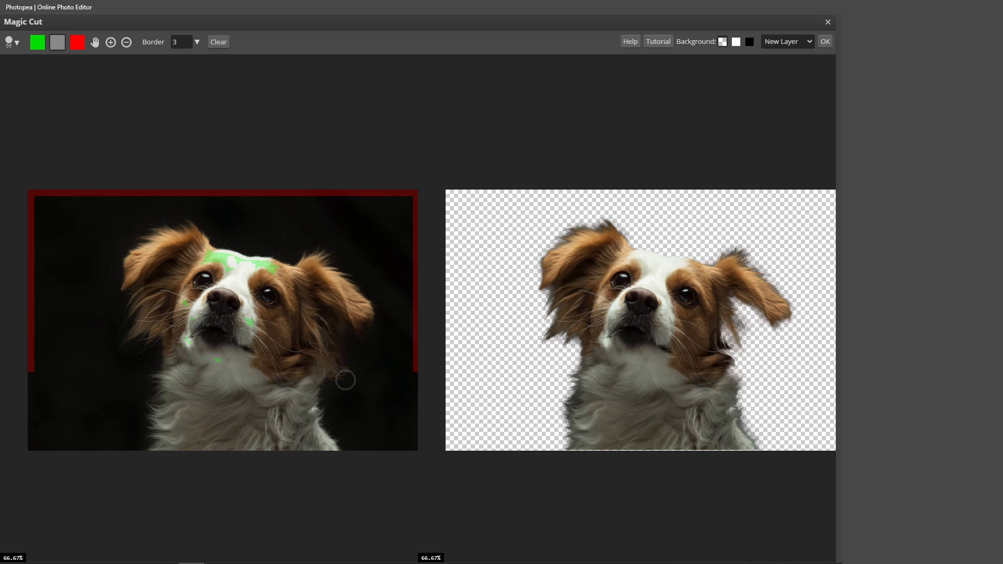
mouse_move(108, 170)
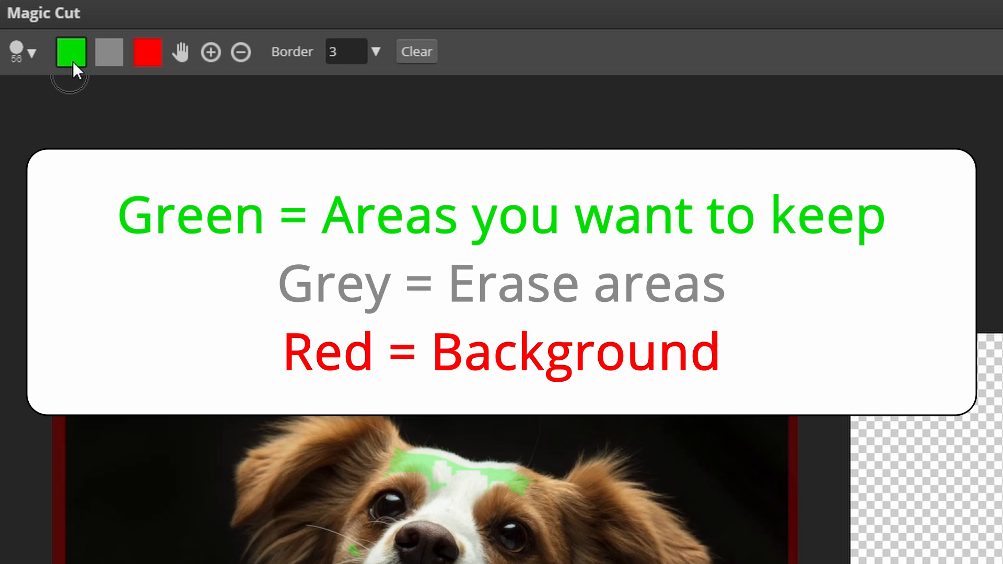
mouse_move(70, 61)
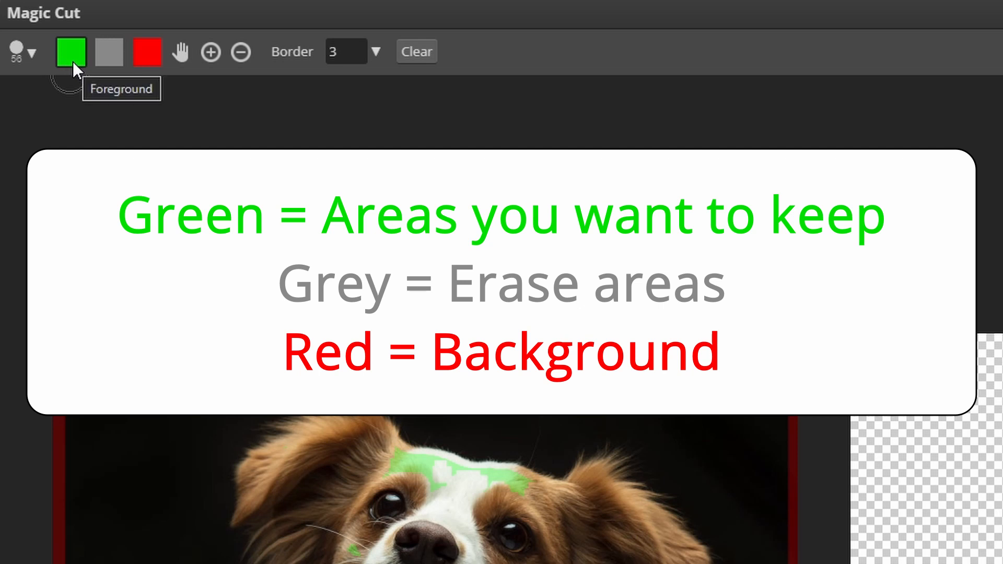
mouse_move(105, 76)
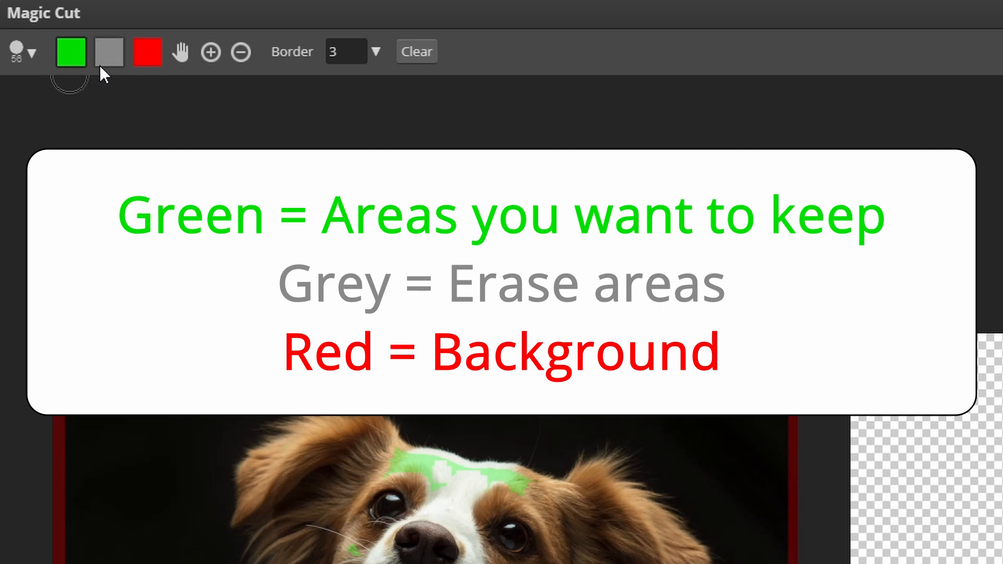
mouse_move(107, 52)
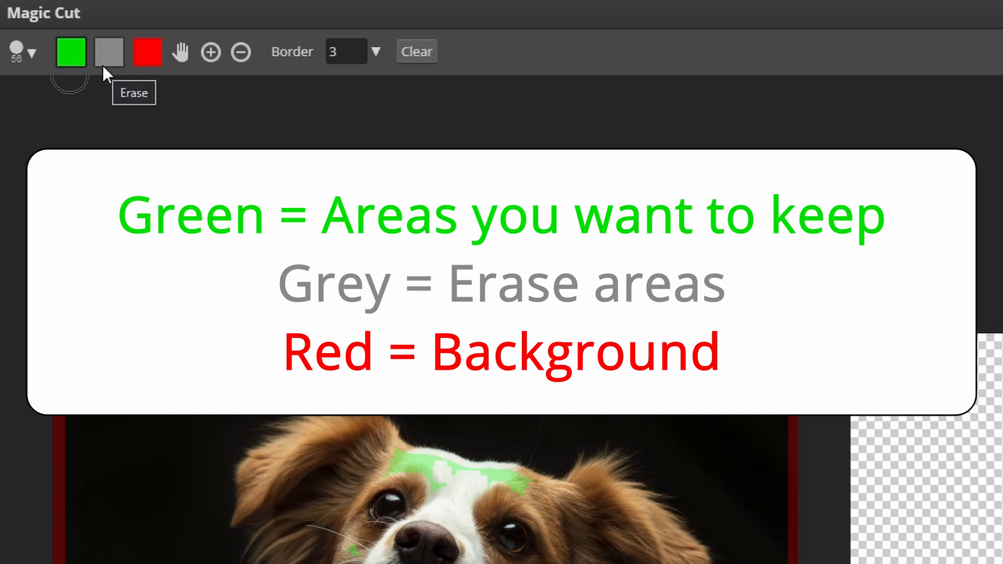
mouse_move(146, 52)
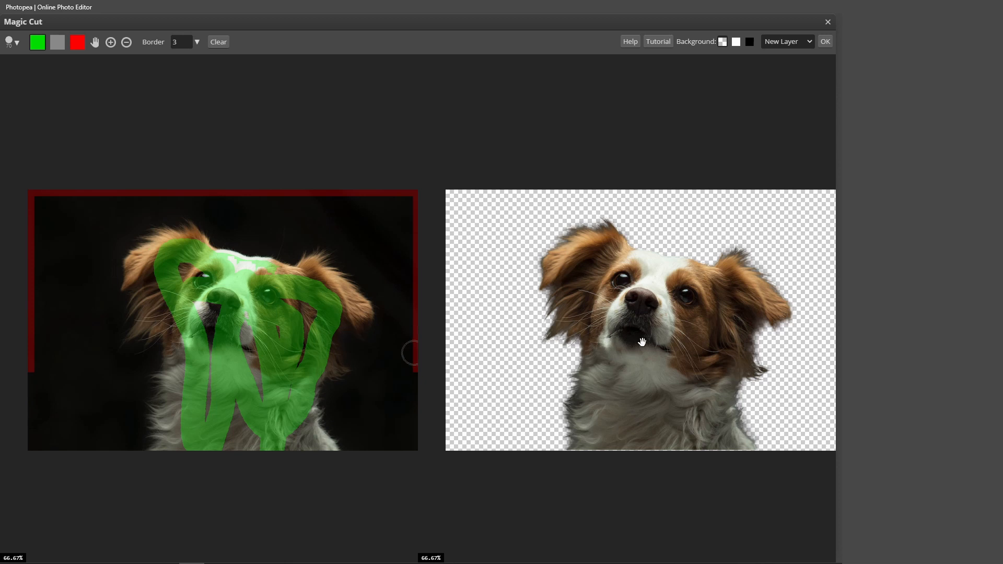
mouse_move(578, 418)
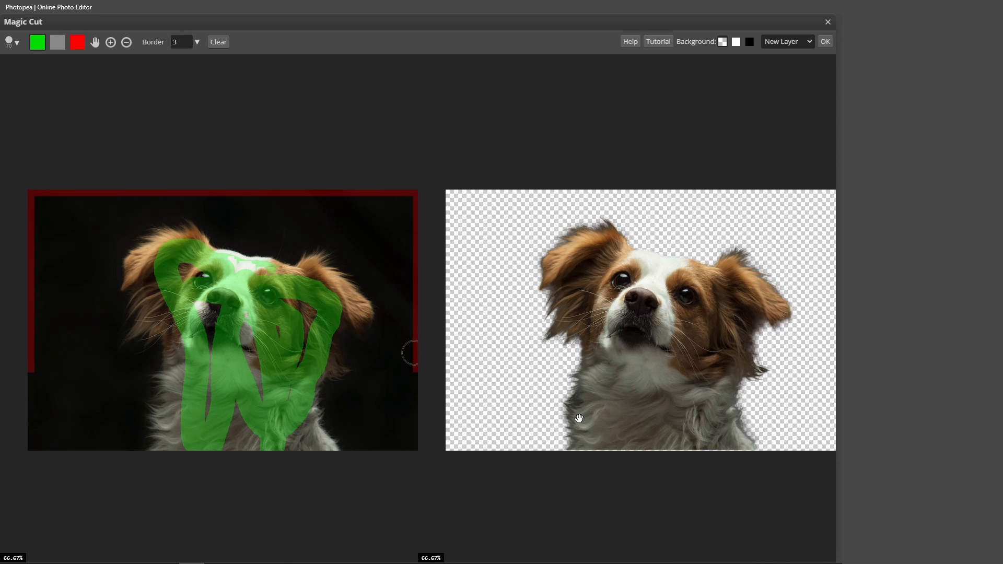
mouse_move(551, 417)
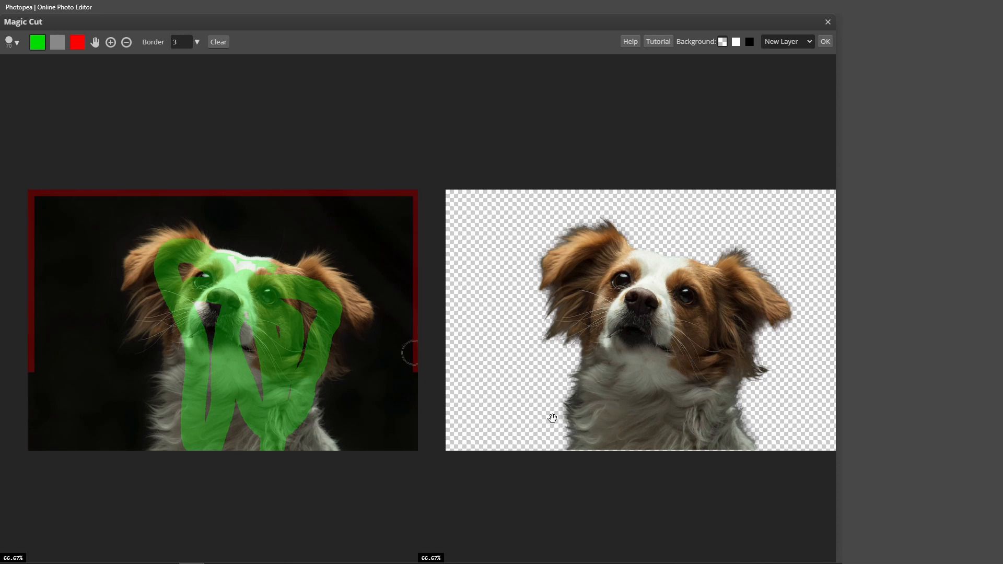
mouse_move(572, 418)
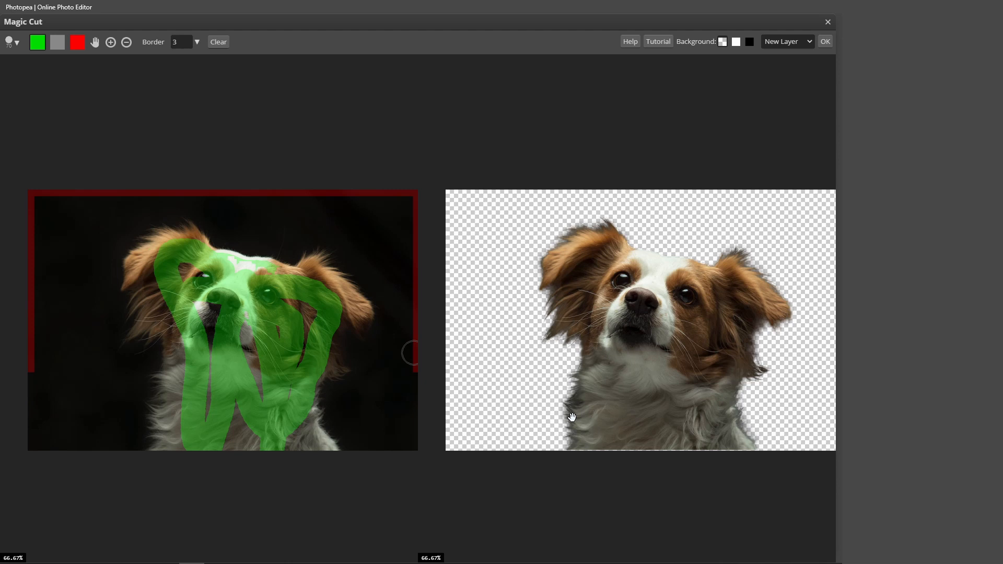
mouse_move(190, 120)
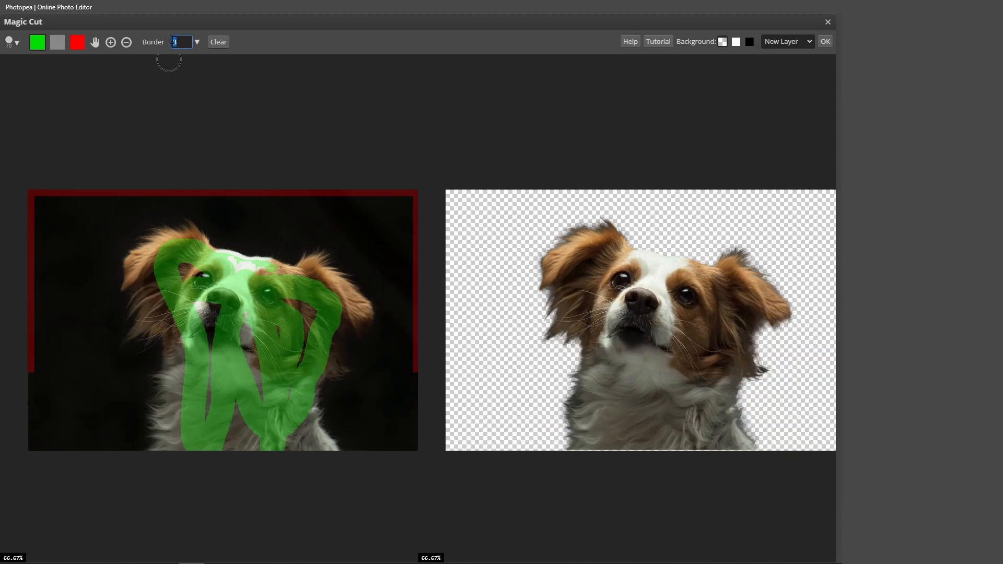
- Raise the Magic Cut border from 20 to 30 for softer fur edges
text(20)
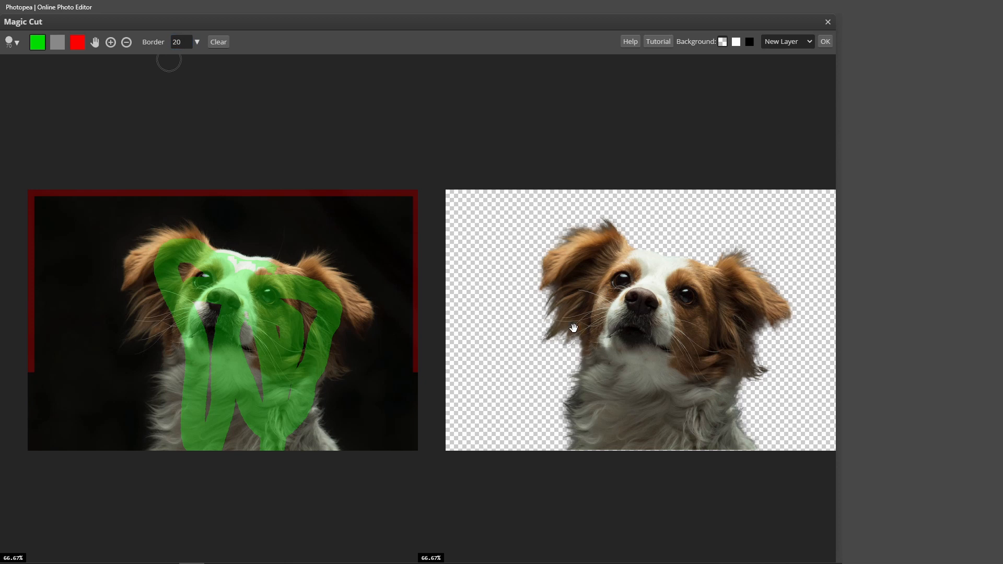
mouse_move(595, 284)
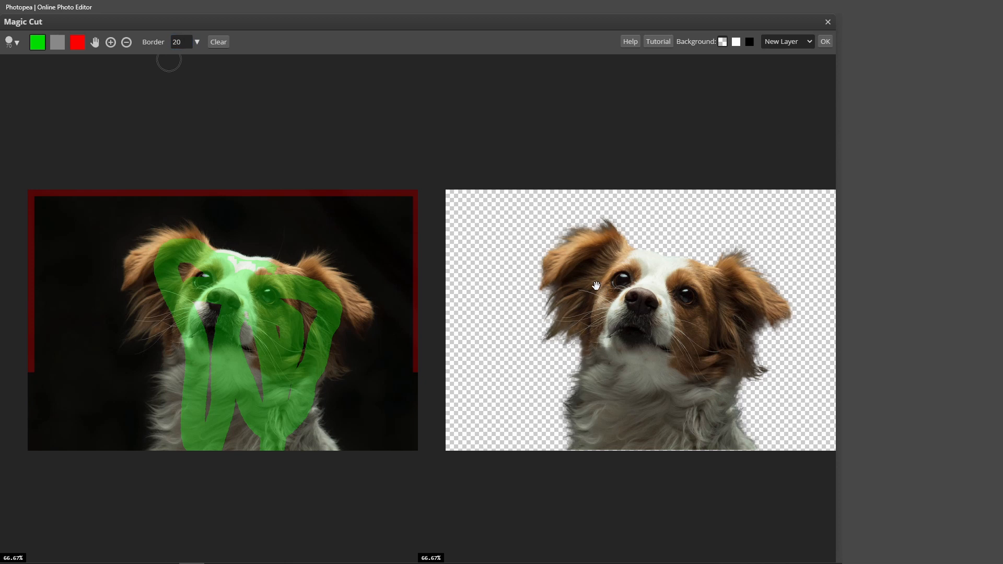
triple_click(180, 42)
text(30)
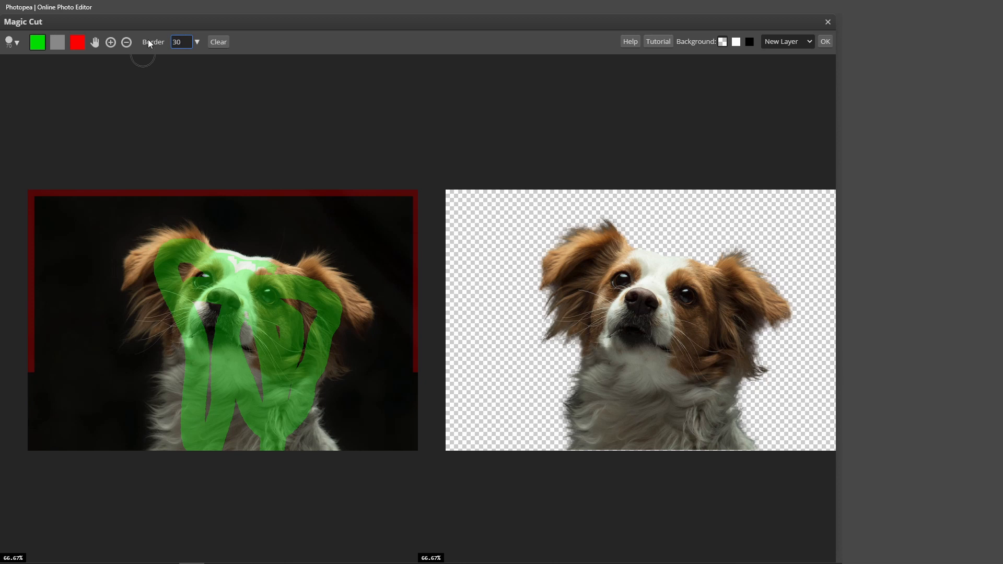
mouse_move(218, 197)
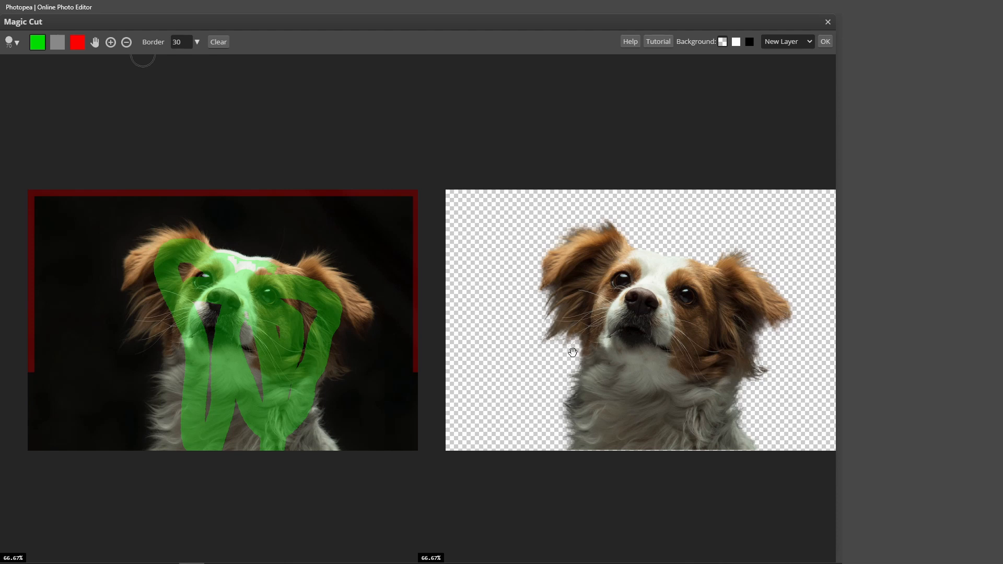
mouse_move(501, 314)
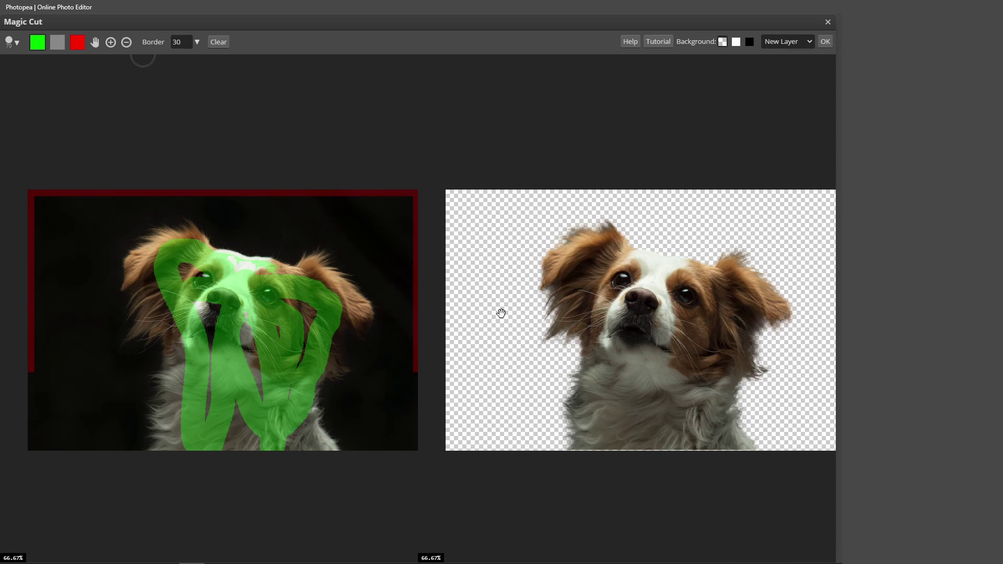
mouse_move(519, 348)
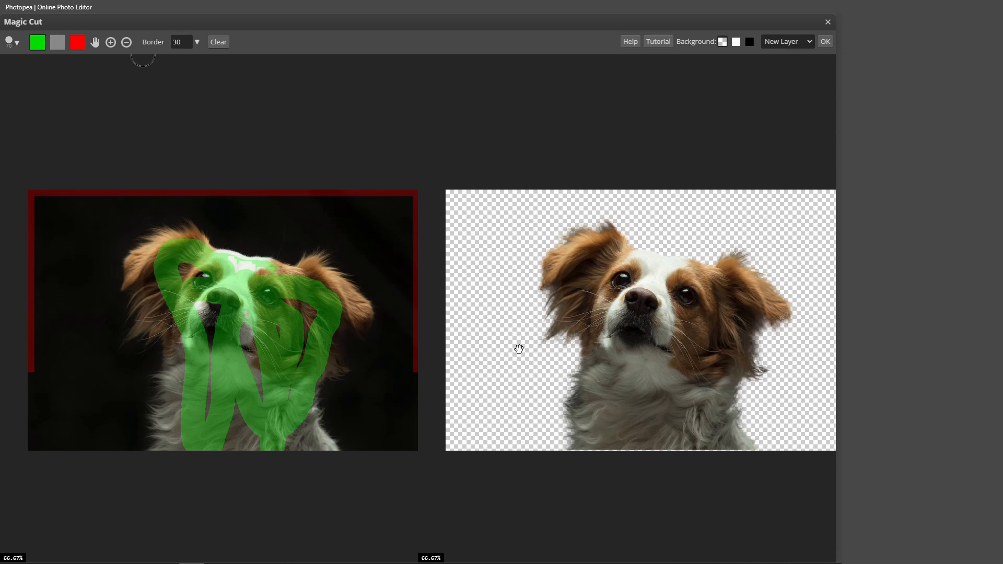
mouse_move(573, 408)
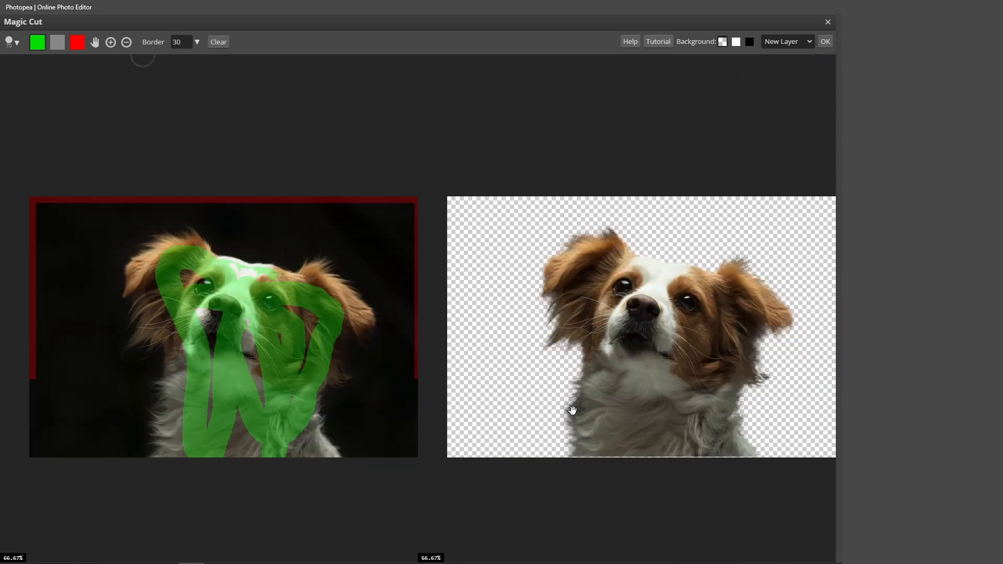
- Mark dark background patches beside the fur edges with the background brush
click(76, 42)
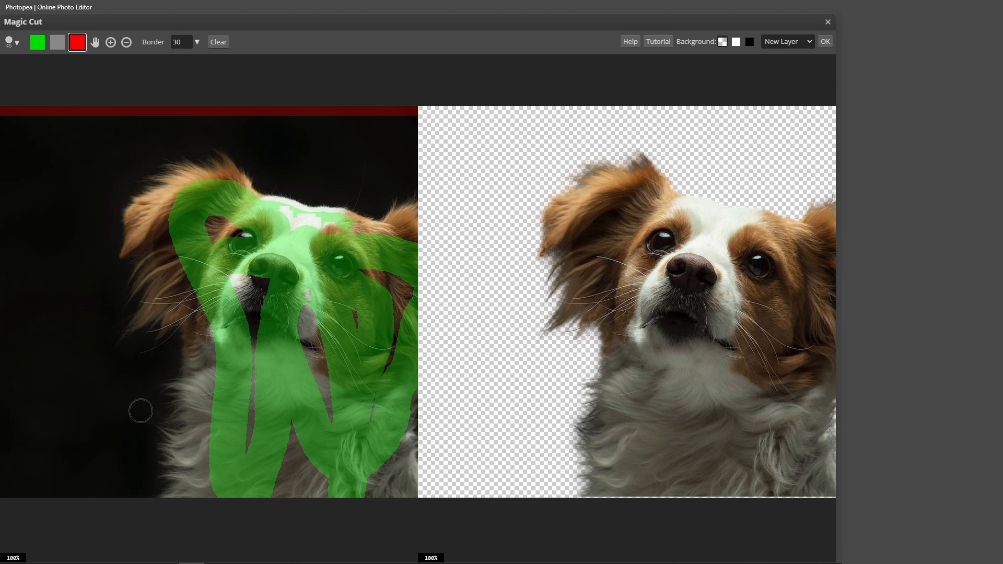
mouse_move(150, 419)
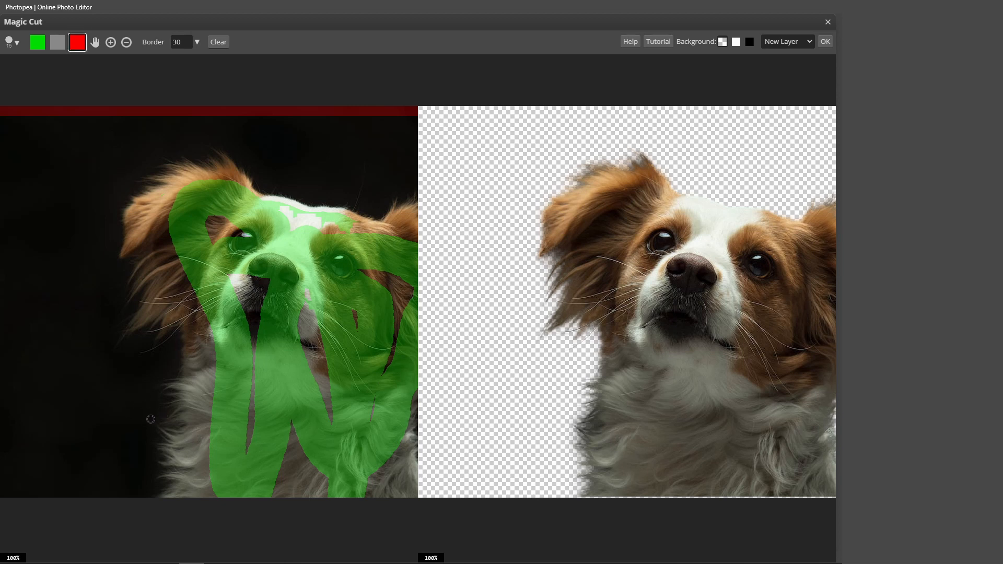
mouse_move(602, 430)
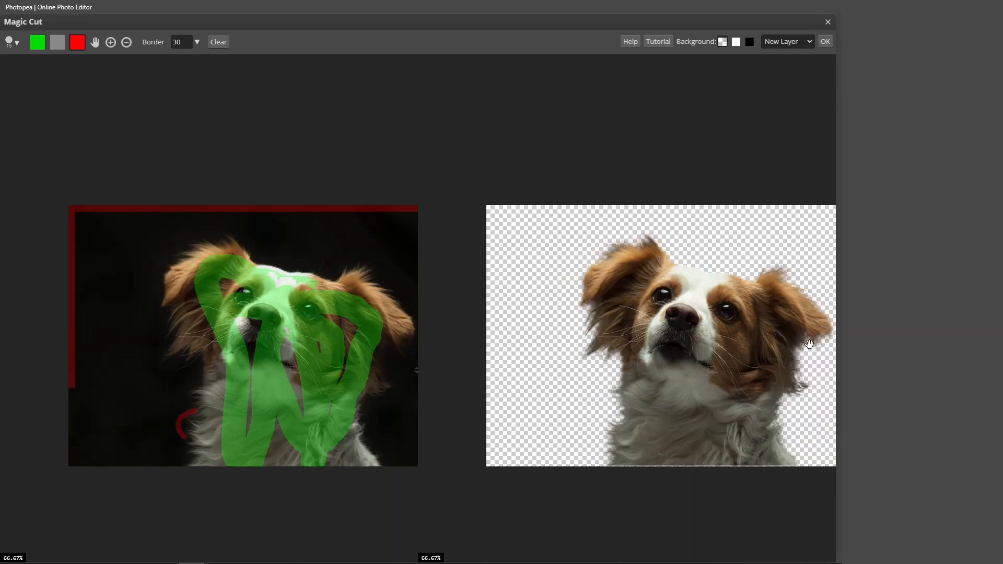
click(110, 42)
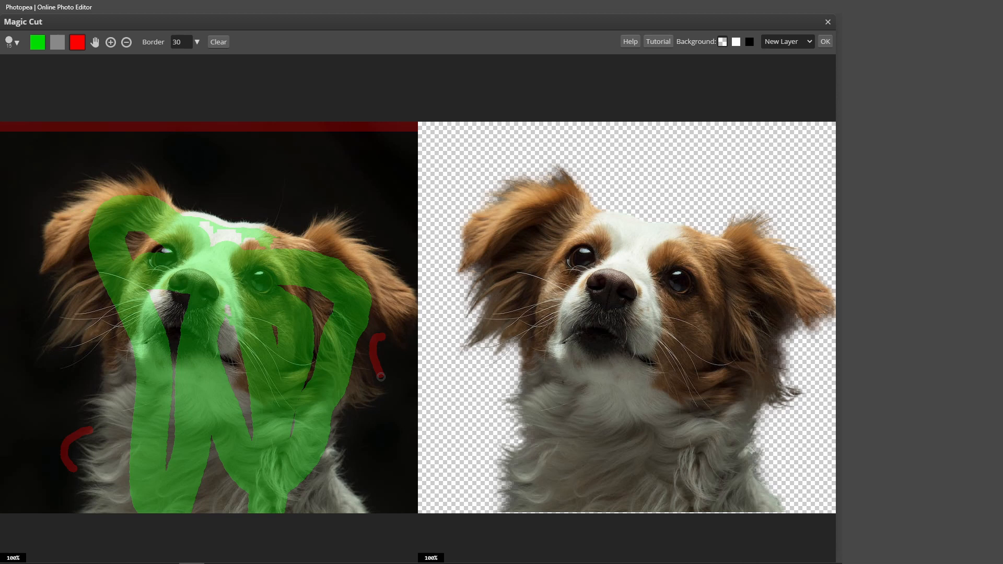
mouse_move(408, 389)
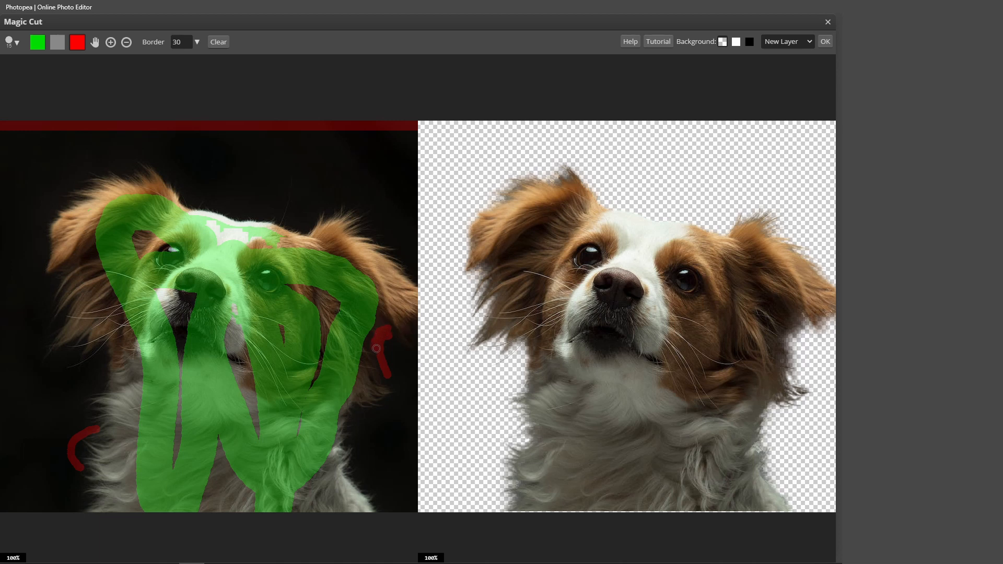
click(126, 42)
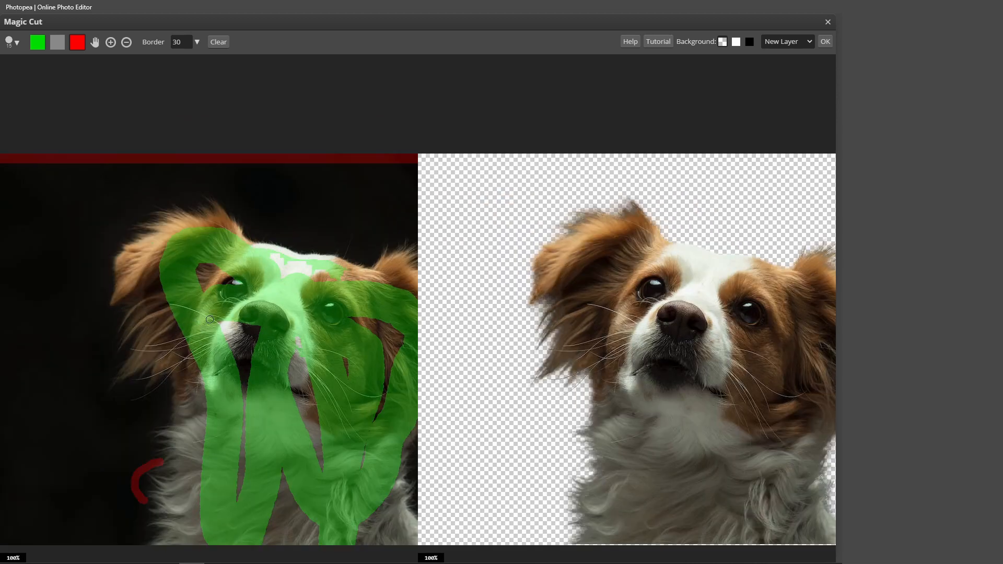
click(126, 42)
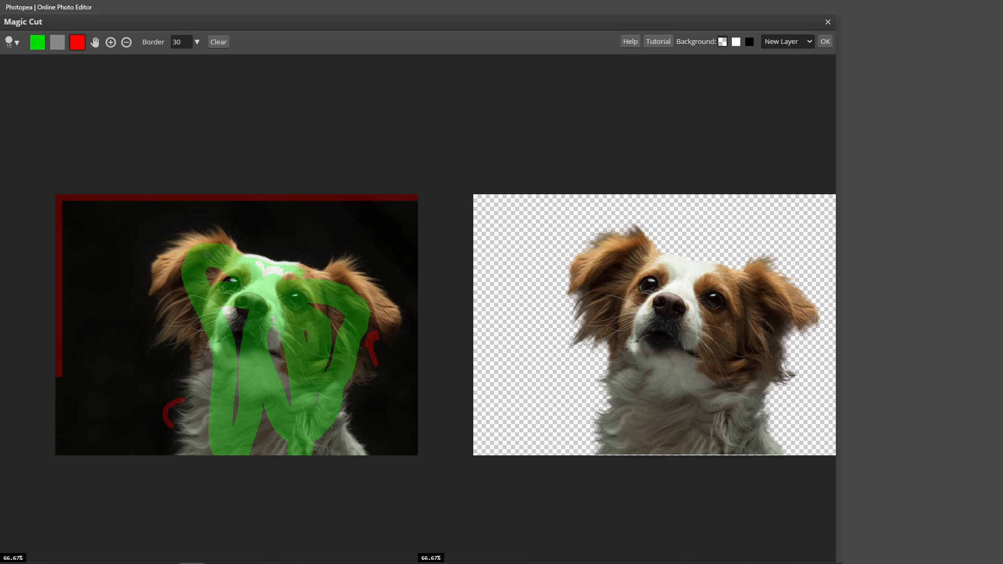
mouse_move(261, 248)
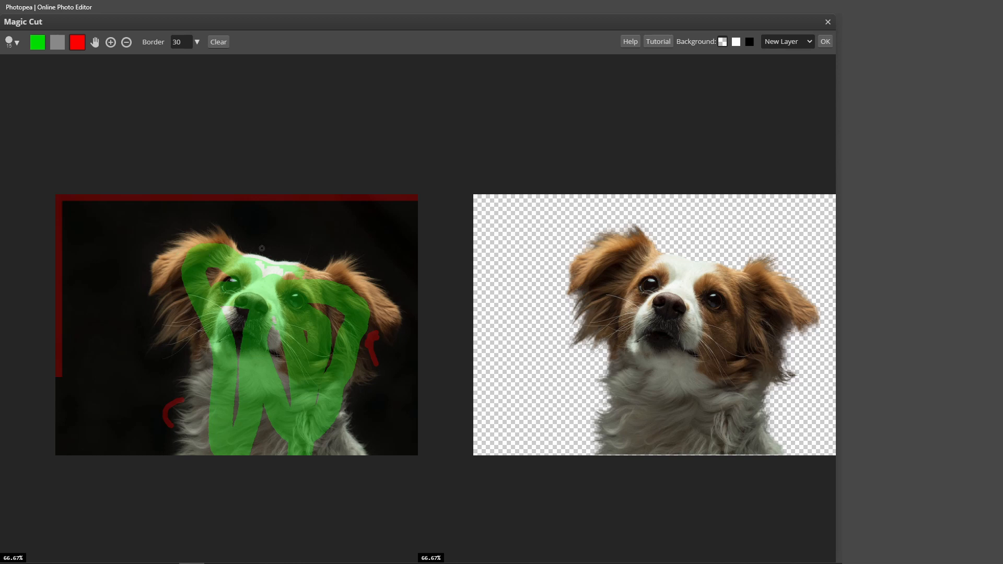
mouse_move(643, 167)
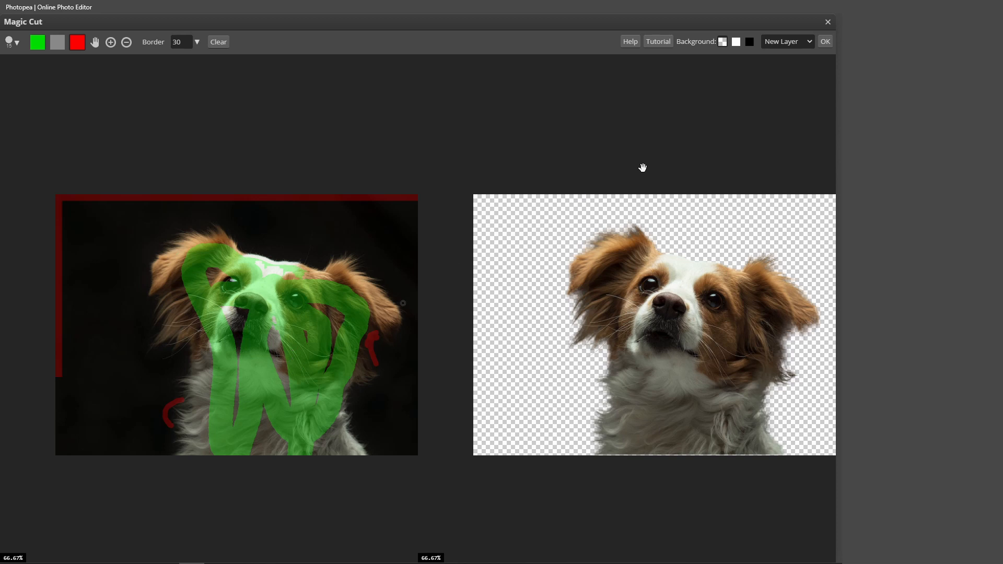
mouse_move(336, 306)
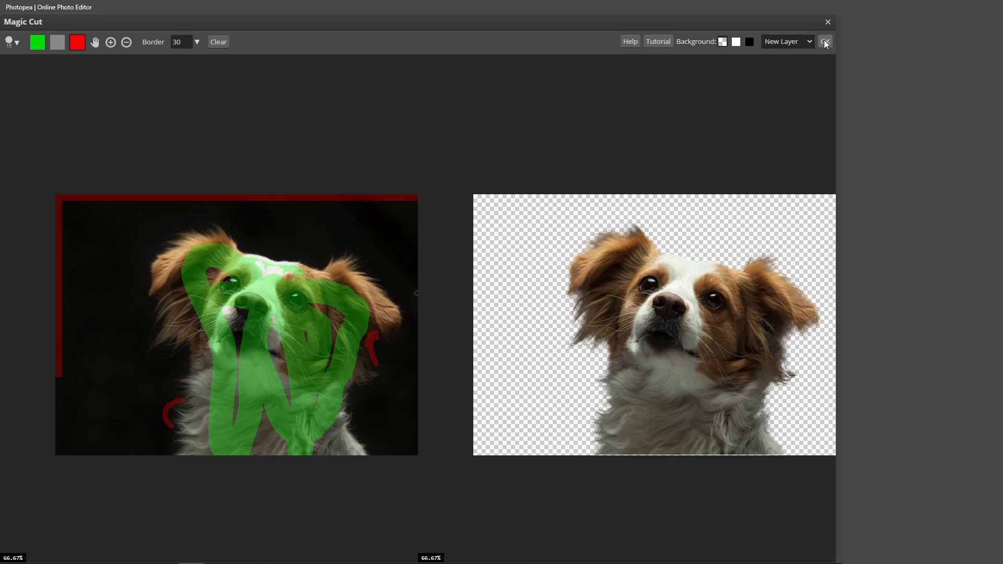
mouse_move(618, 232)
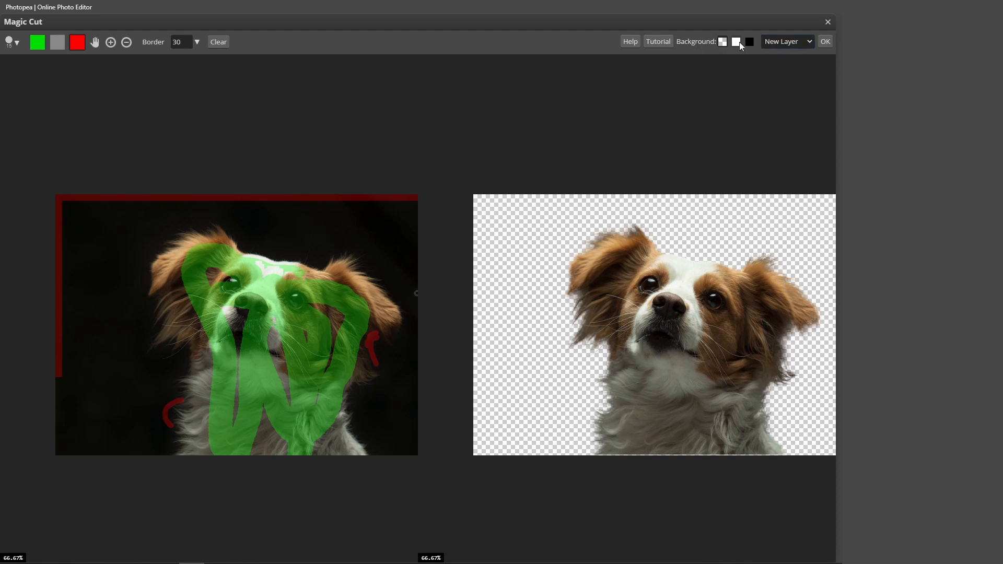
- Preview the cutout on white, black and transparency, then apply it as a new layer
click(748, 42)
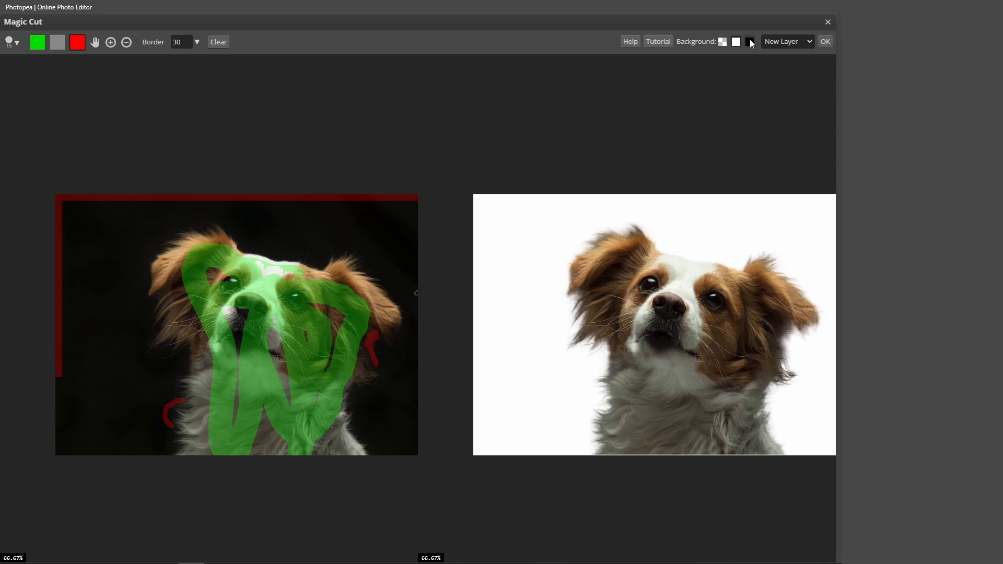
click(749, 41)
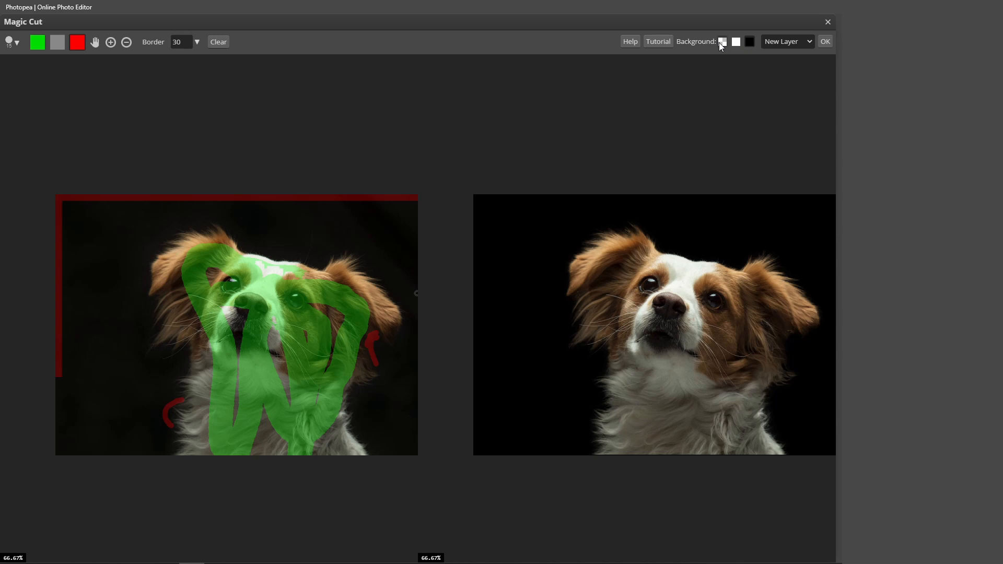
click(722, 42)
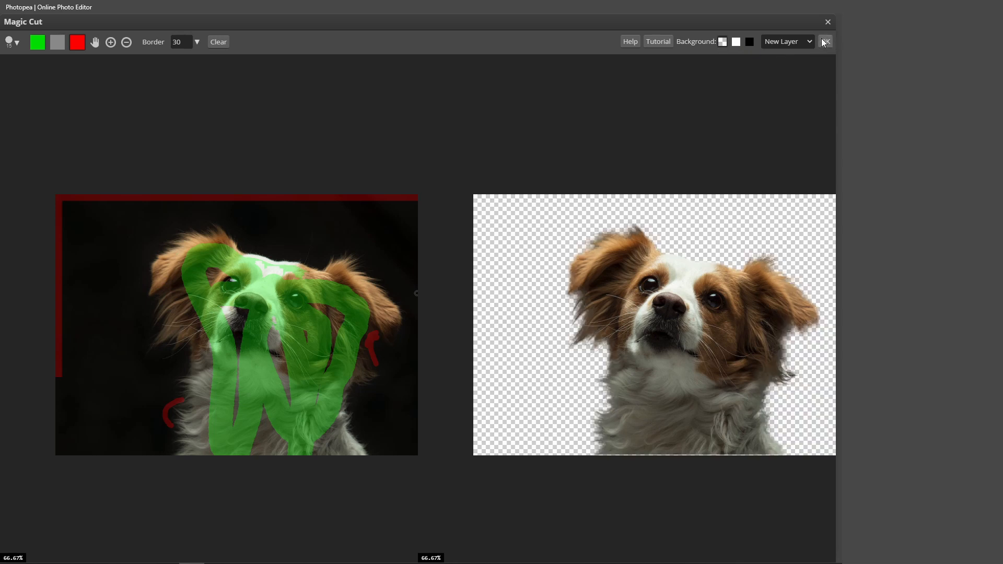
click(825, 41)
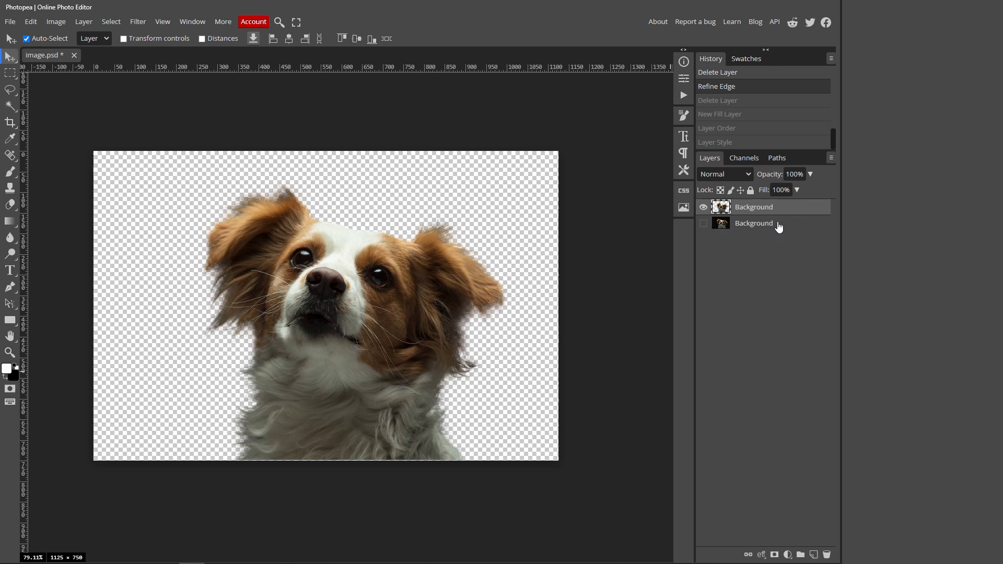
- Delete the original uncut photo layer and start a solid colour fill layer
click(753, 222)
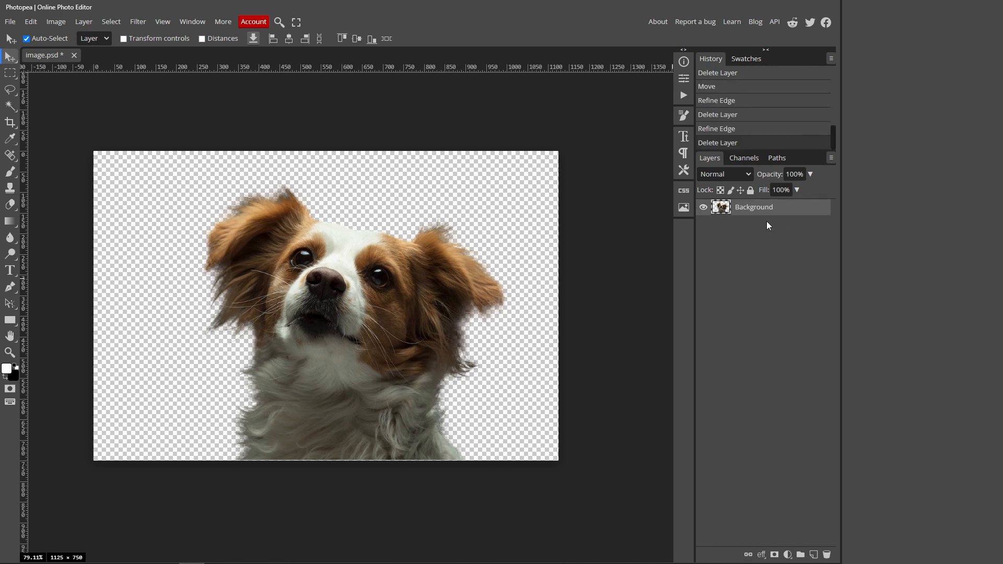
click(7, 369)
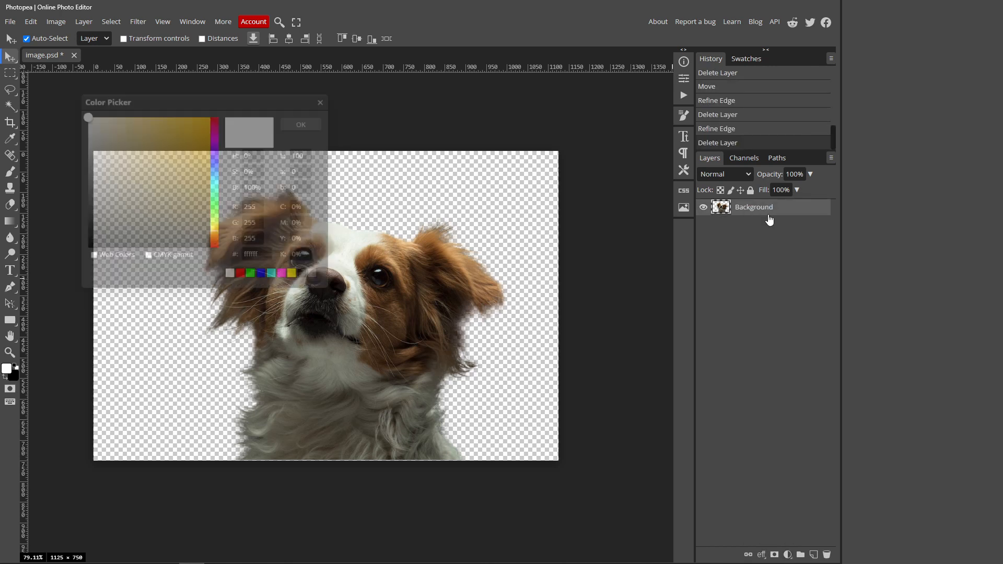
- Choose bright yellow in the Color Picker and confirm the fill colour
click(210, 113)
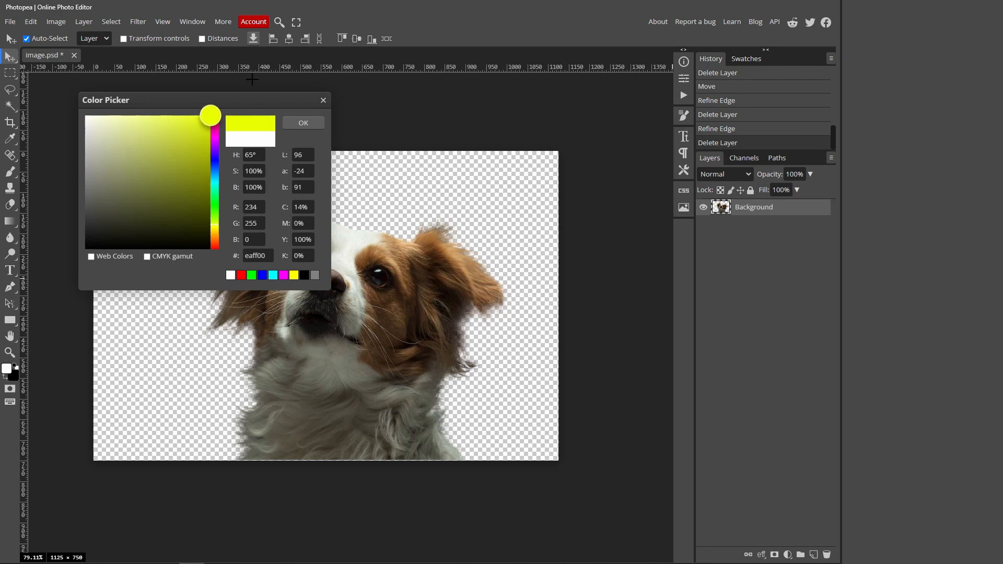
click(302, 123)
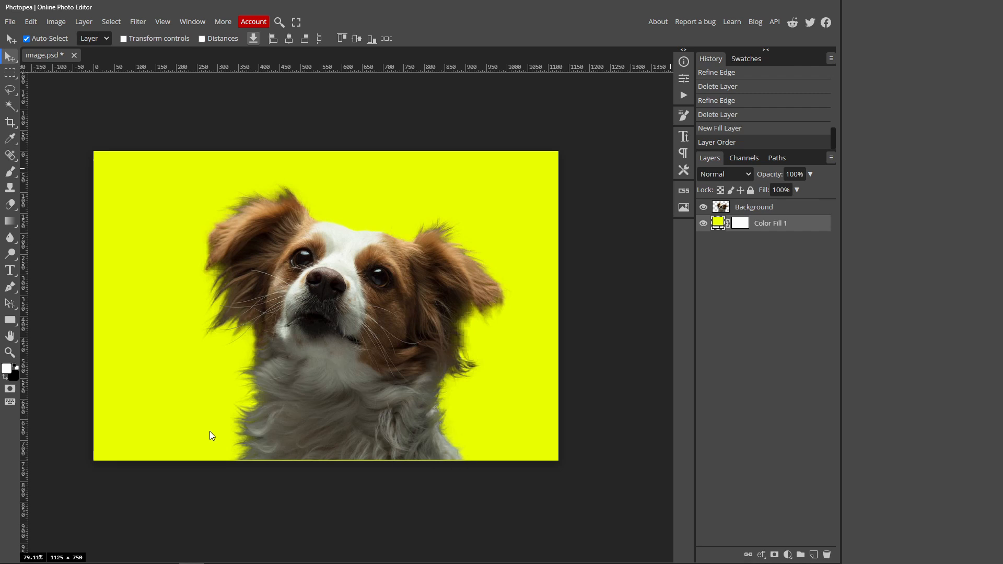
mouse_move(449, 241)
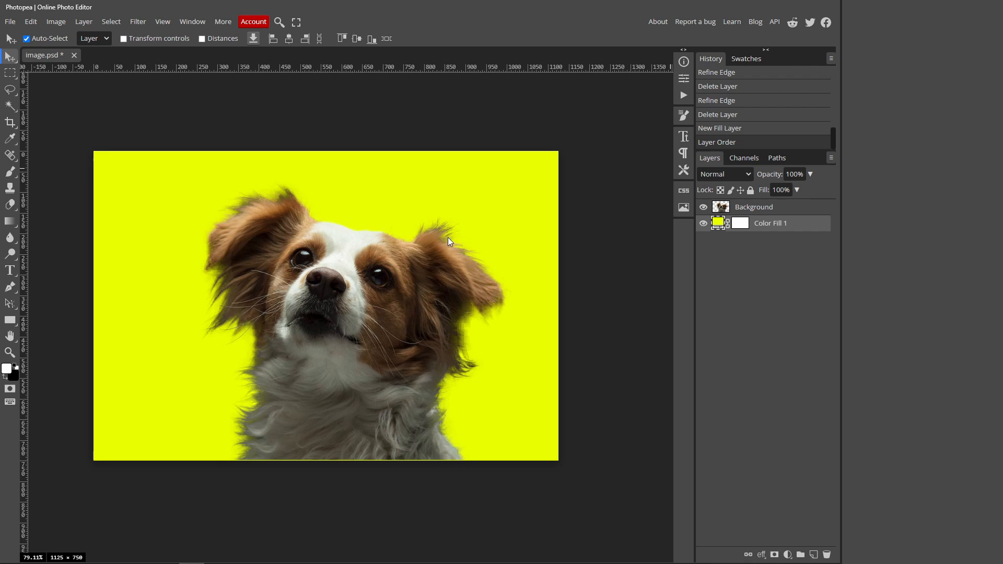
mouse_move(445, 230)
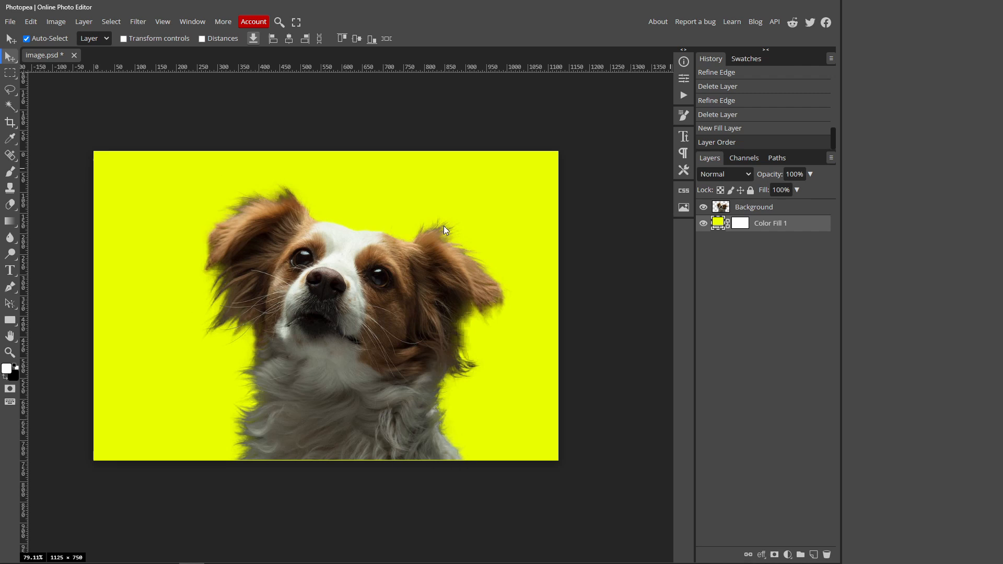